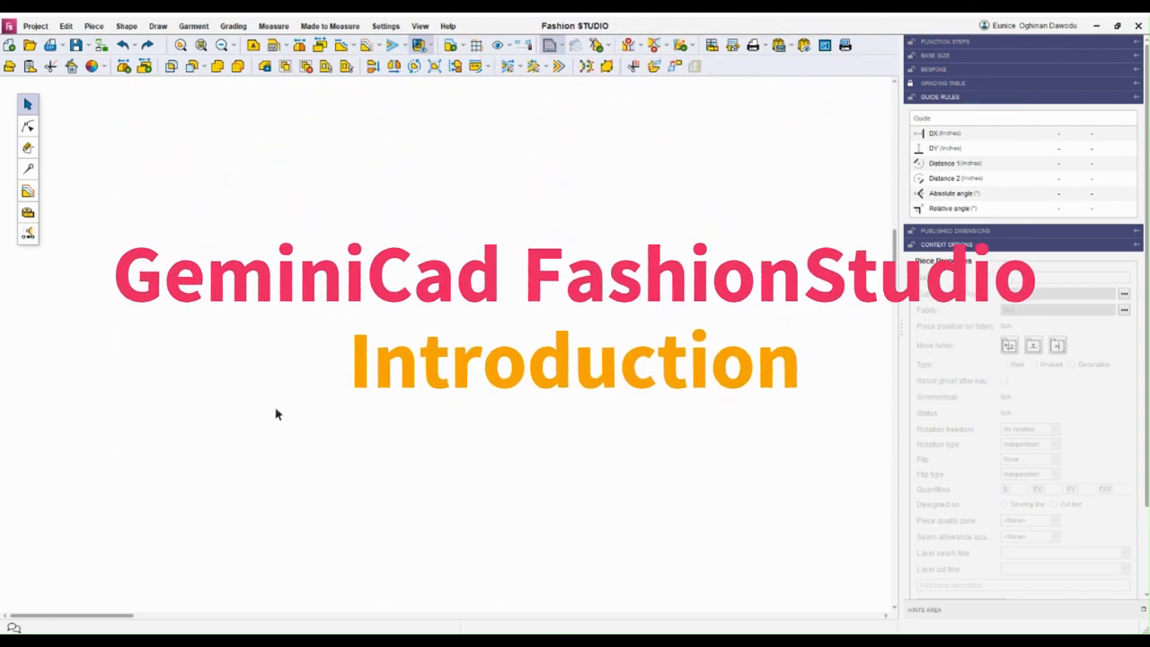
pyautogui.moveTo(255, 233)
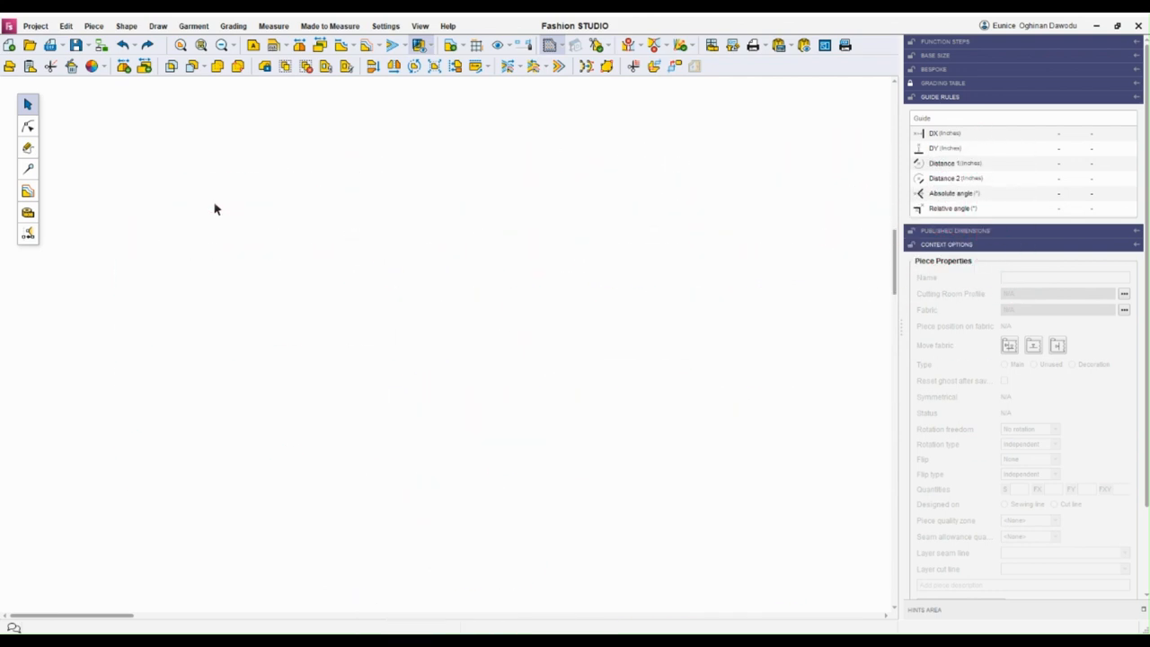
pyautogui.moveTo(248, 194)
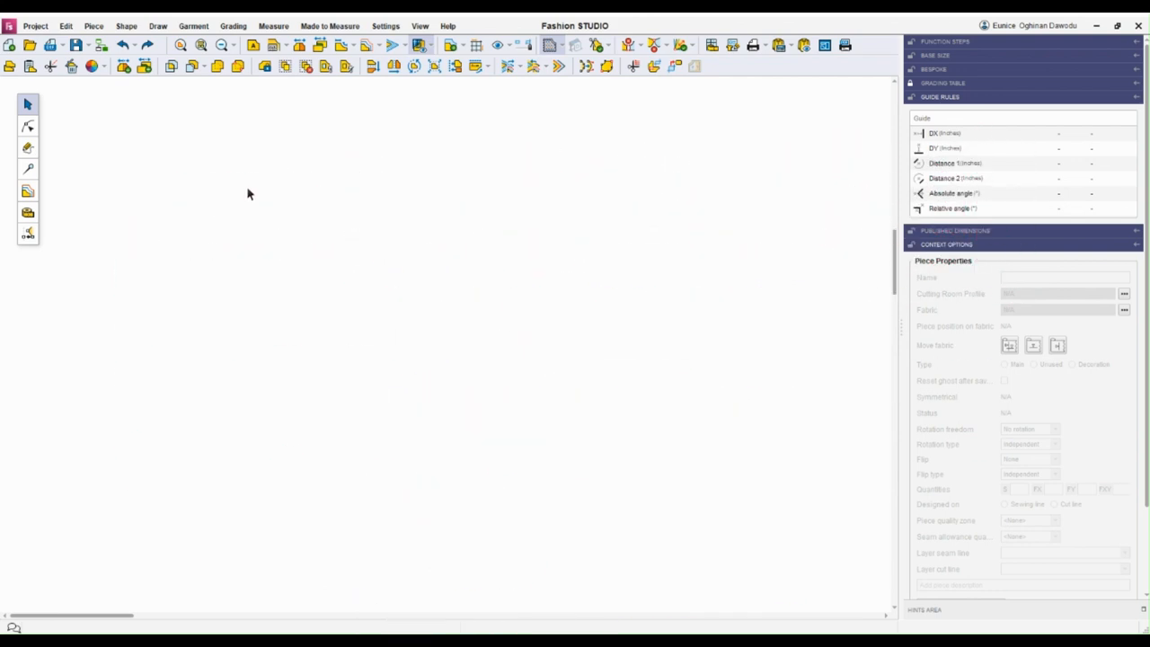
pyautogui.moveTo(206, 183)
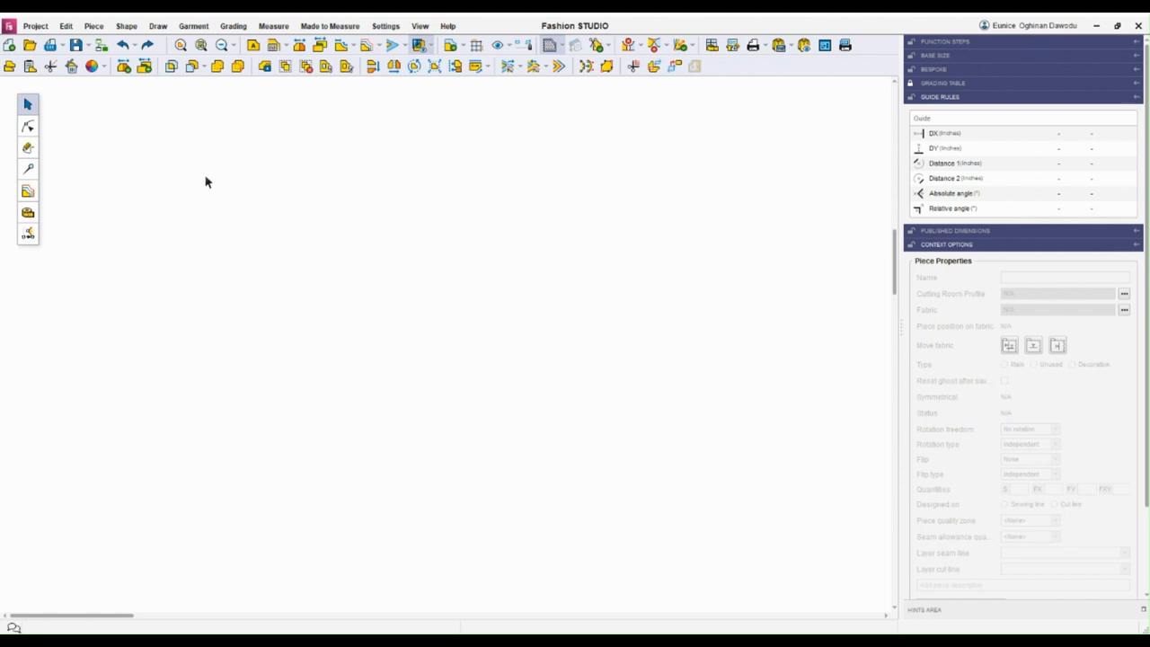
pyautogui.moveTo(176, 124)
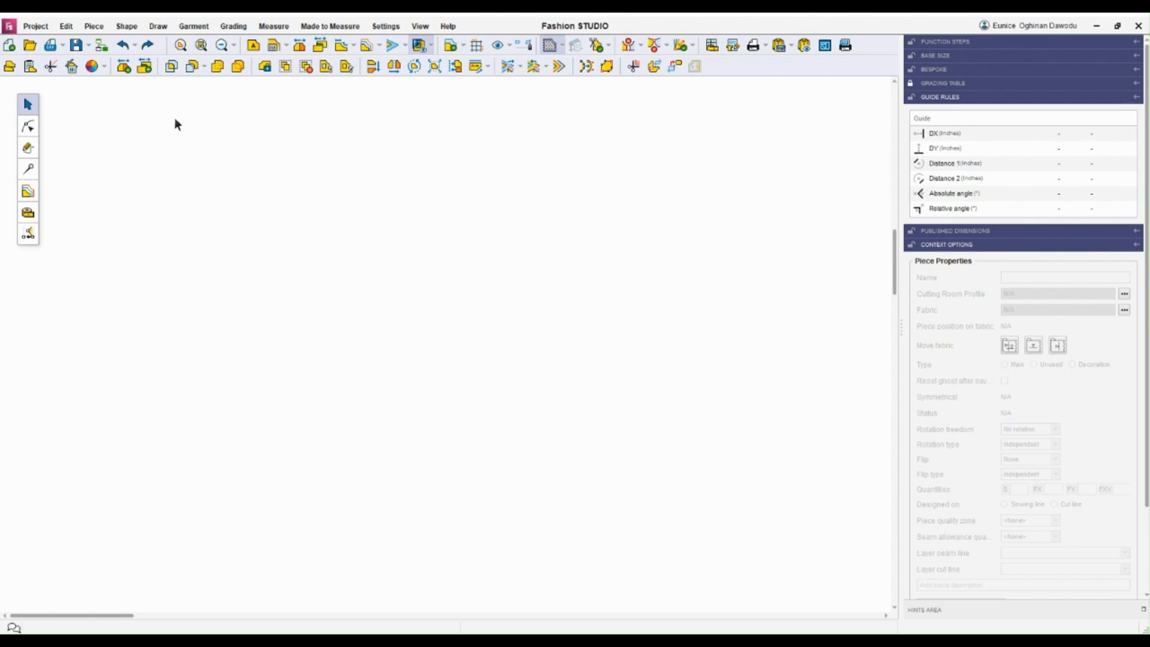
# Step: Enter the user name 'Gina' and switch to the Shape work mode with point properties
pyautogui.write('Gina')
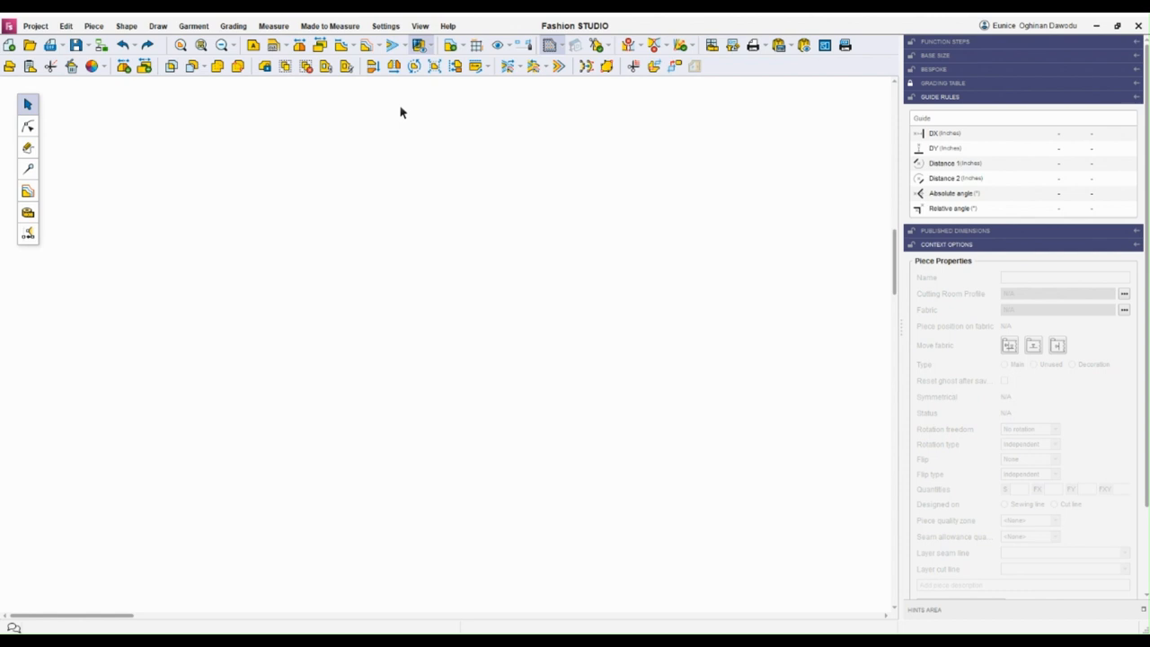
pyautogui.moveTo(370, 119)
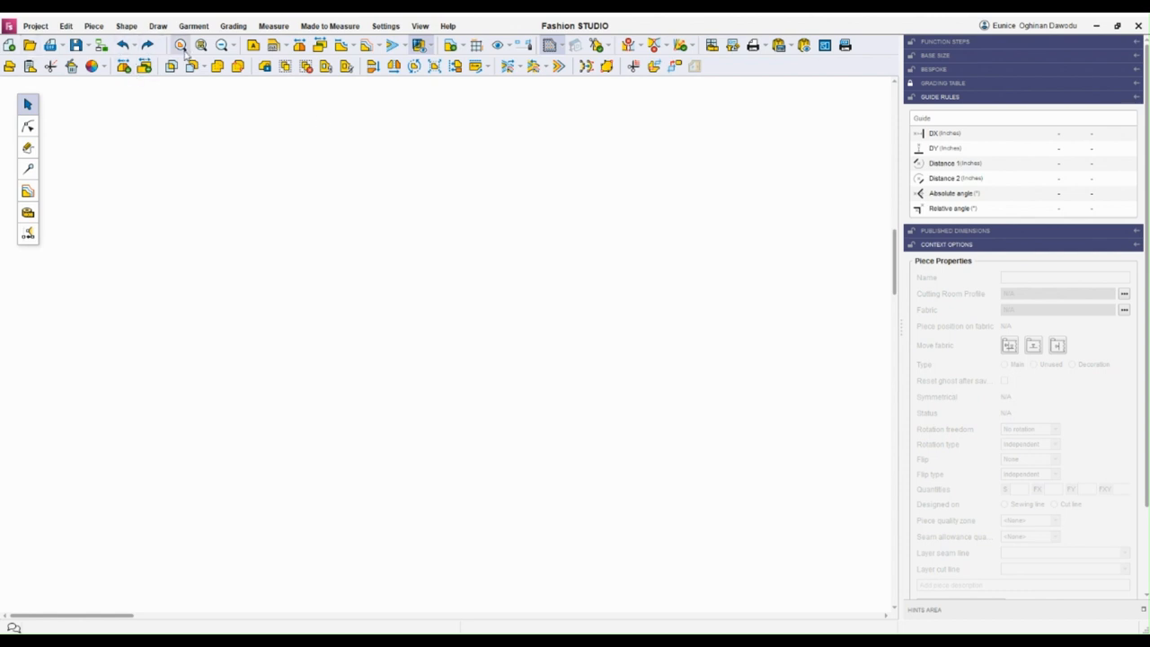
pyautogui.moveTo(888, 36)
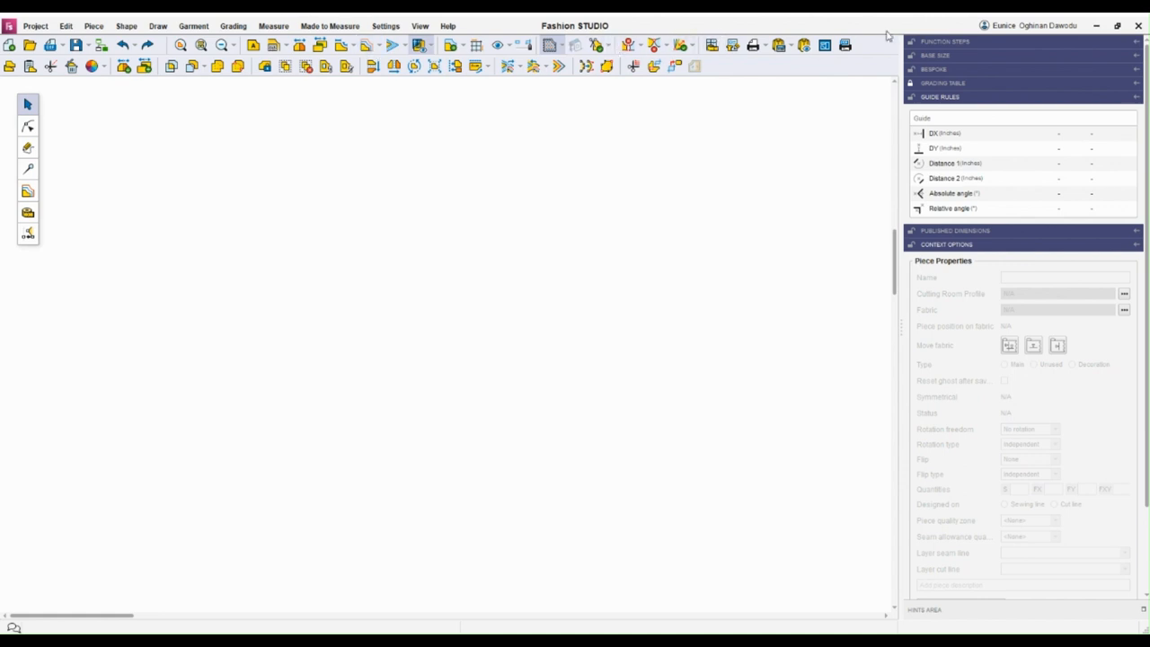
pyautogui.moveTo(201, 94)
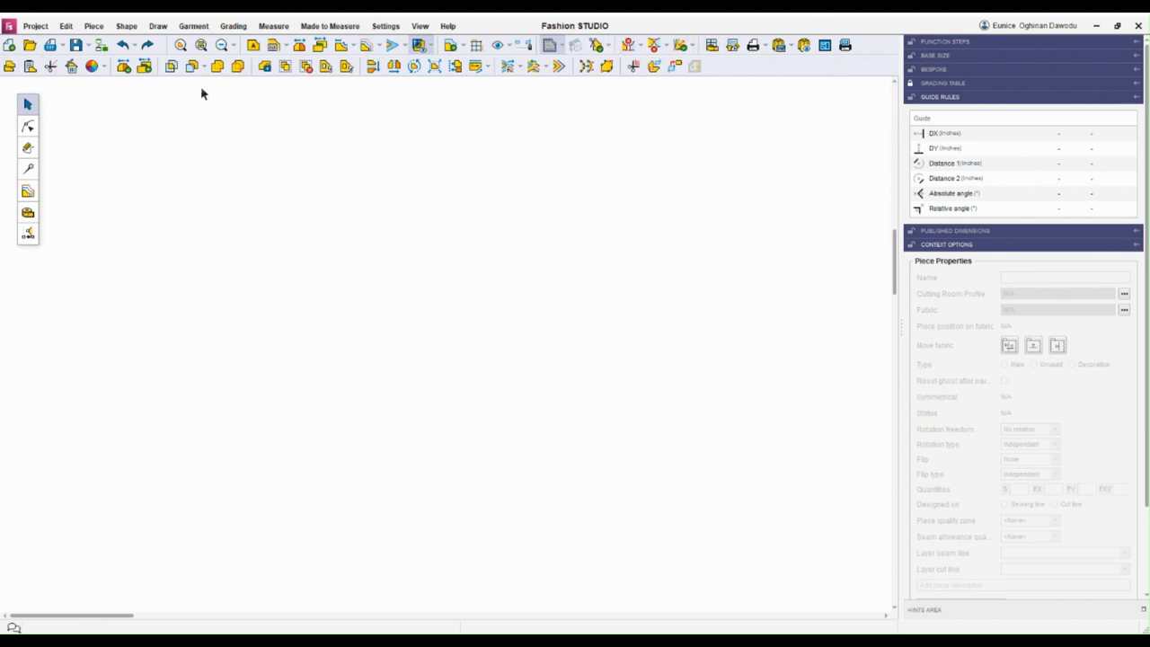
pyautogui.moveTo(578, 99)
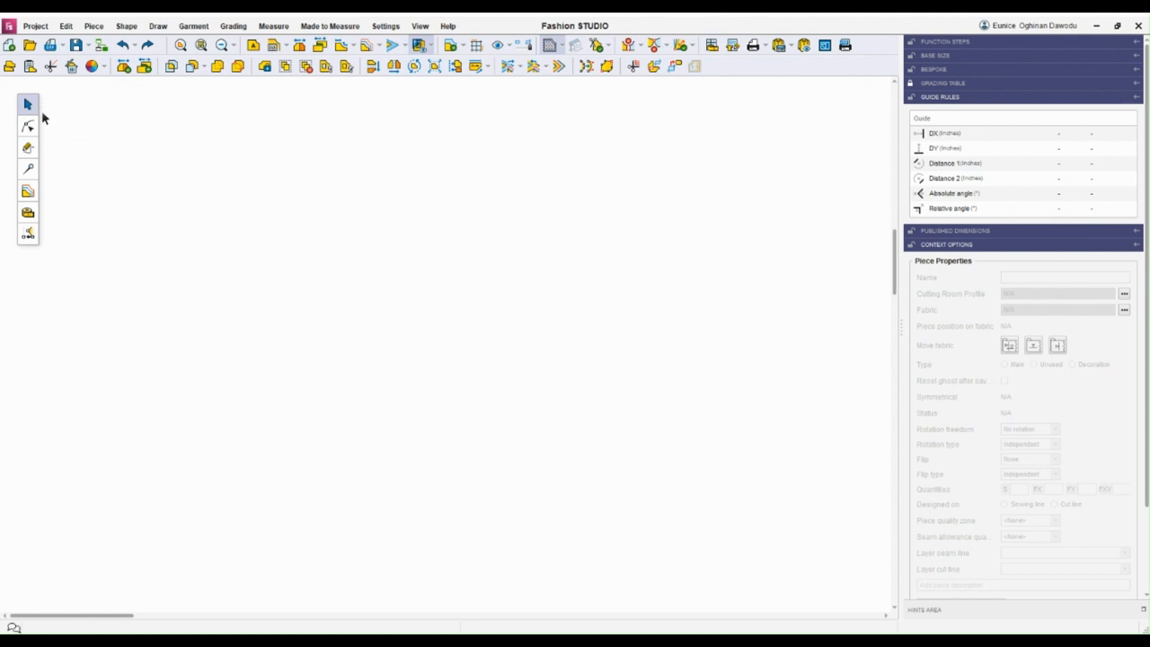
pyautogui.click(29, 147)
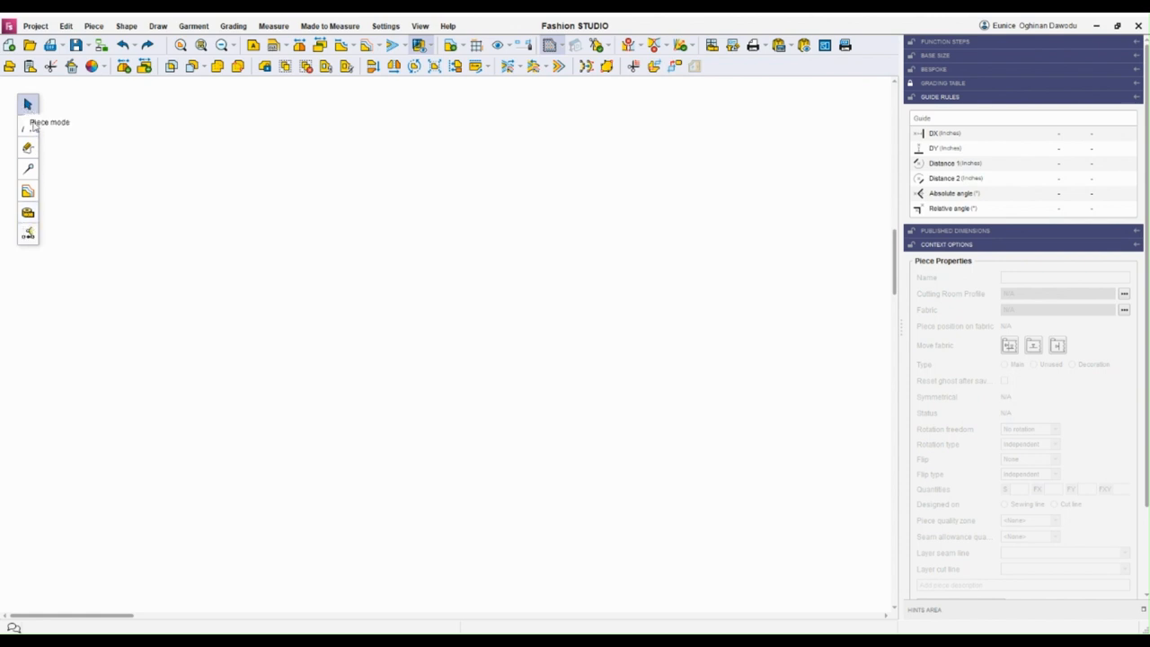
pyautogui.moveTo(29, 126)
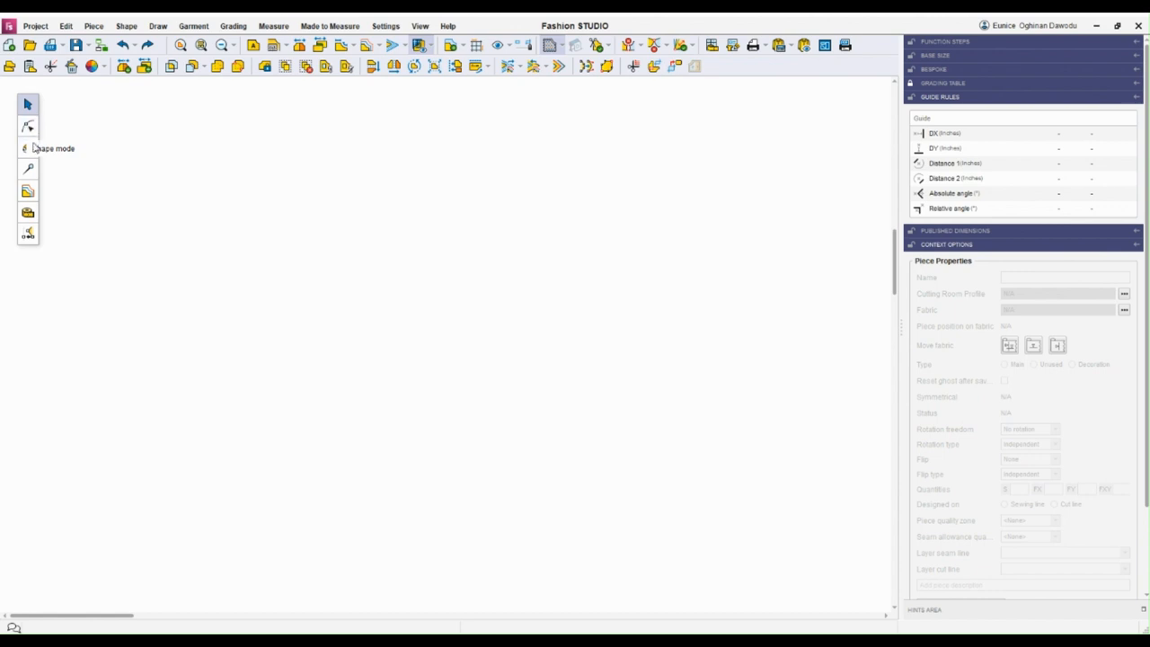
pyautogui.moveTo(33, 152)
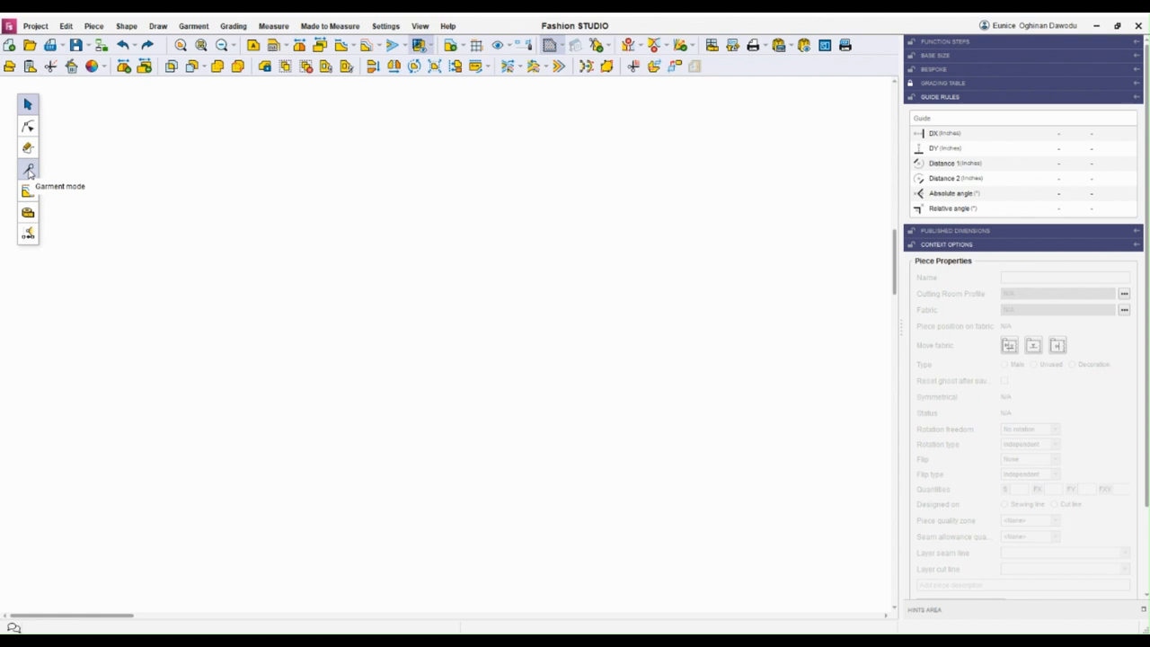
pyautogui.moveTo(27, 190)
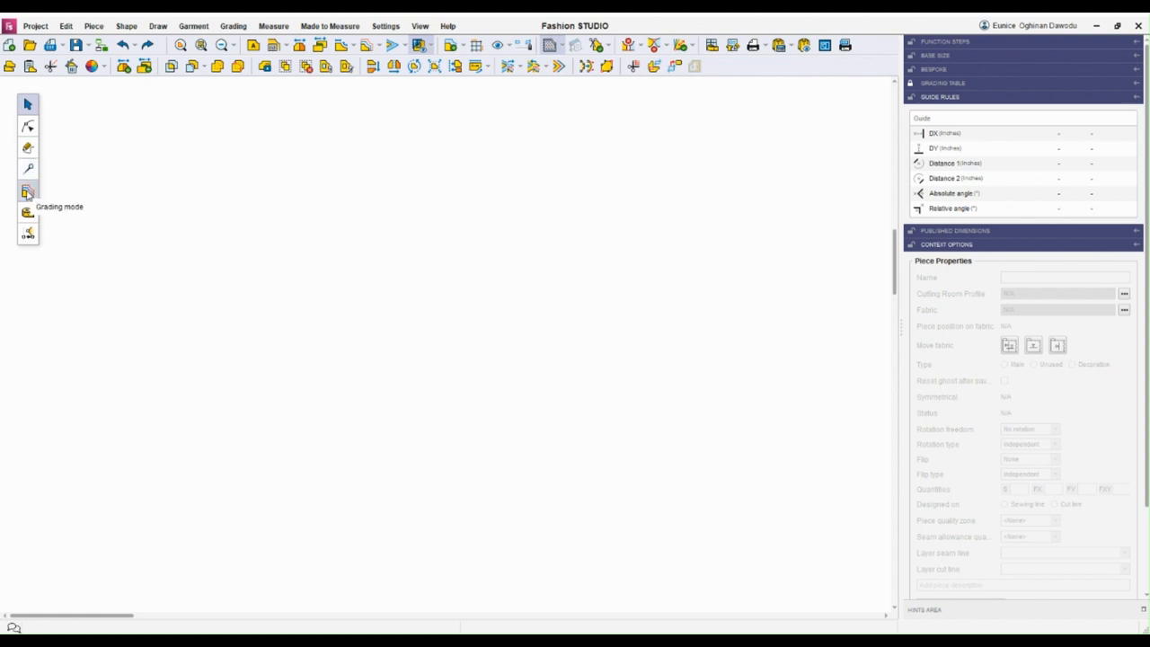
pyautogui.moveTo(28, 212)
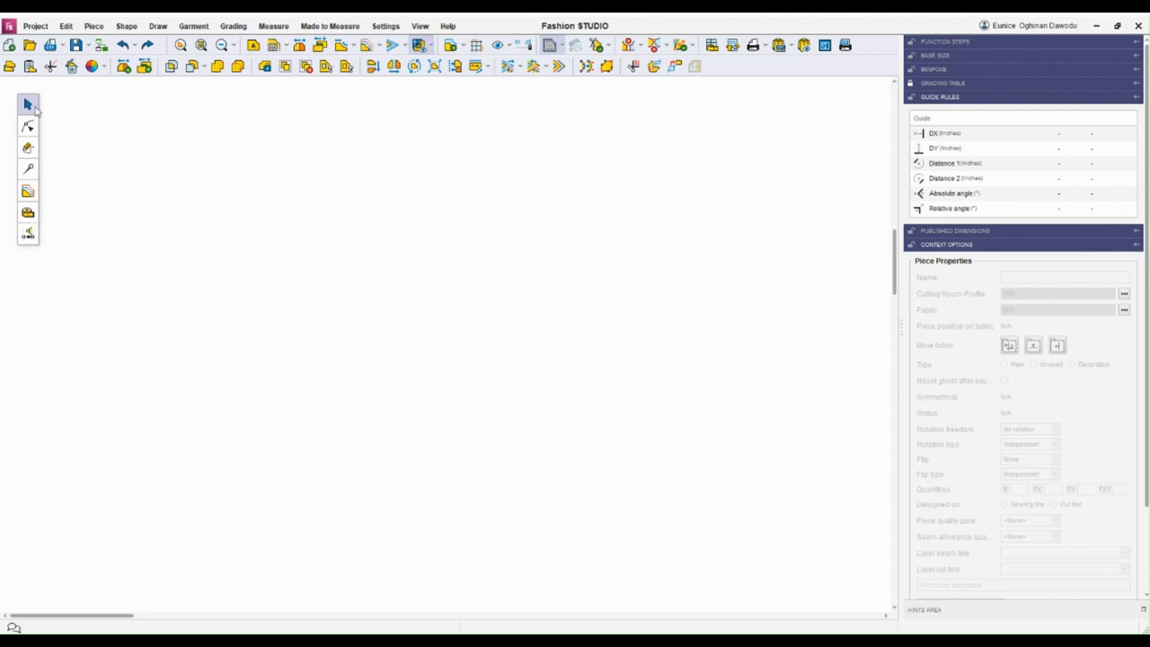
pyautogui.moveTo(29, 102)
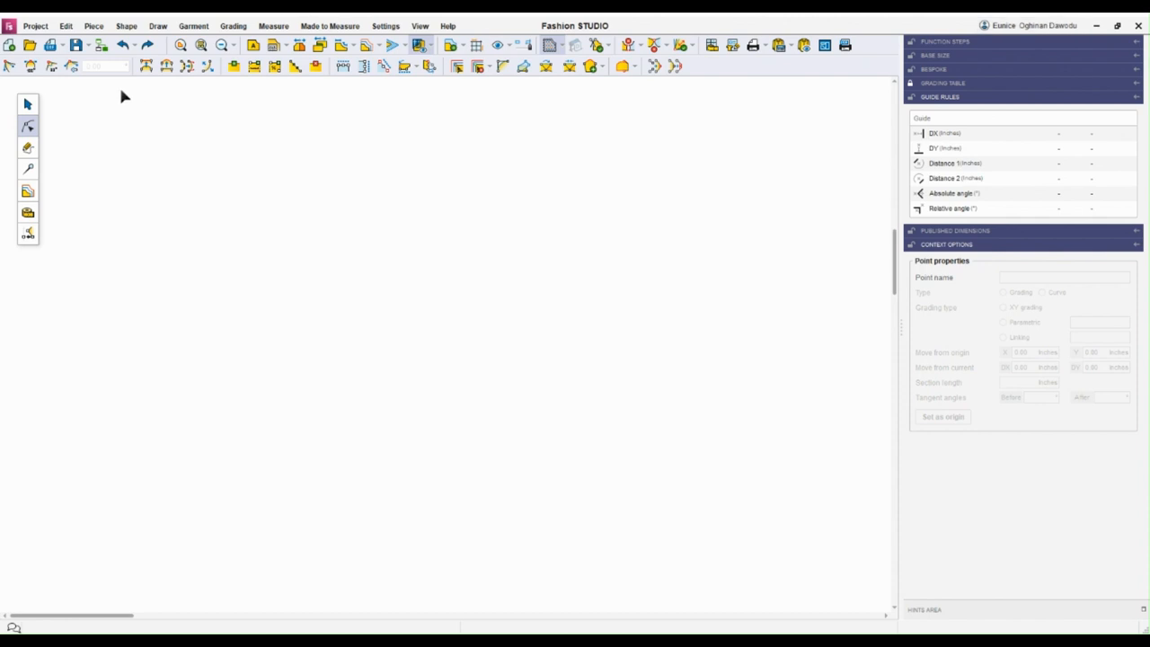
# Step: Switch to the Draw work mode and browse its rectangle, circle and free-curve tools
pyautogui.click(29, 148)
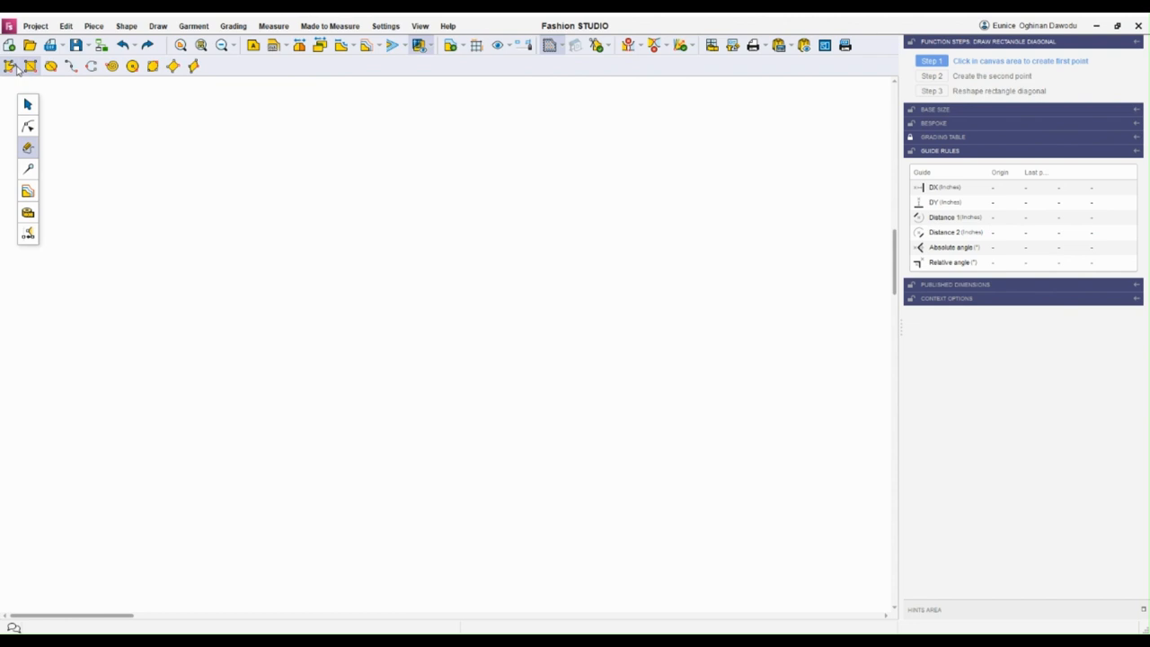
pyautogui.moveTo(13, 65)
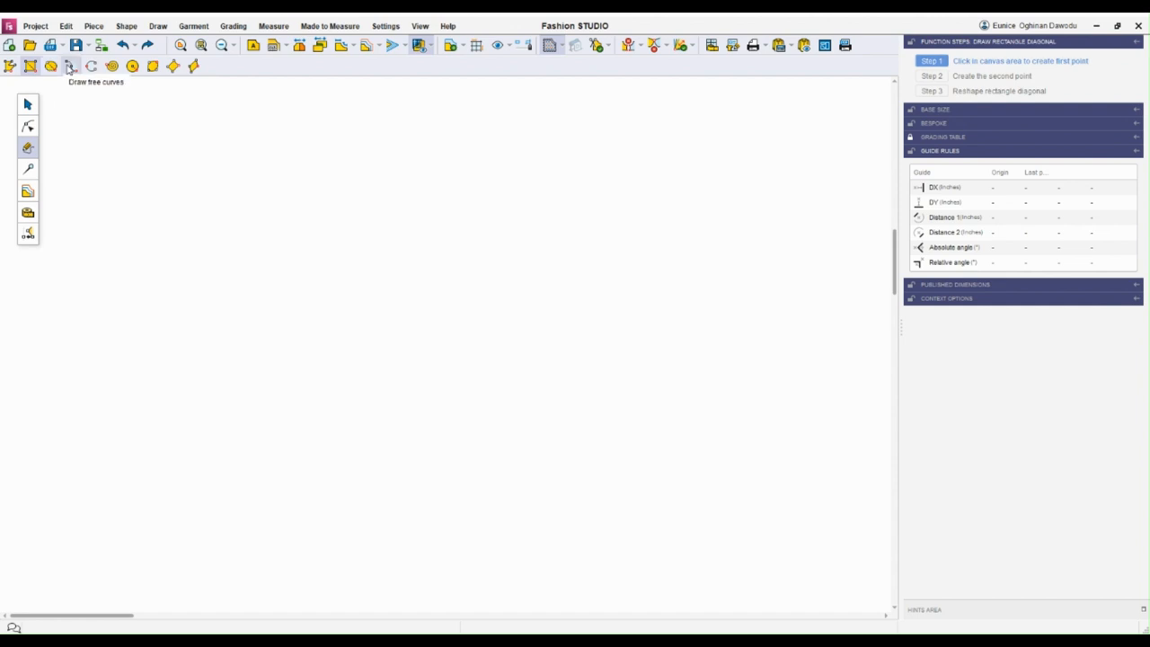
pyautogui.moveTo(92, 65)
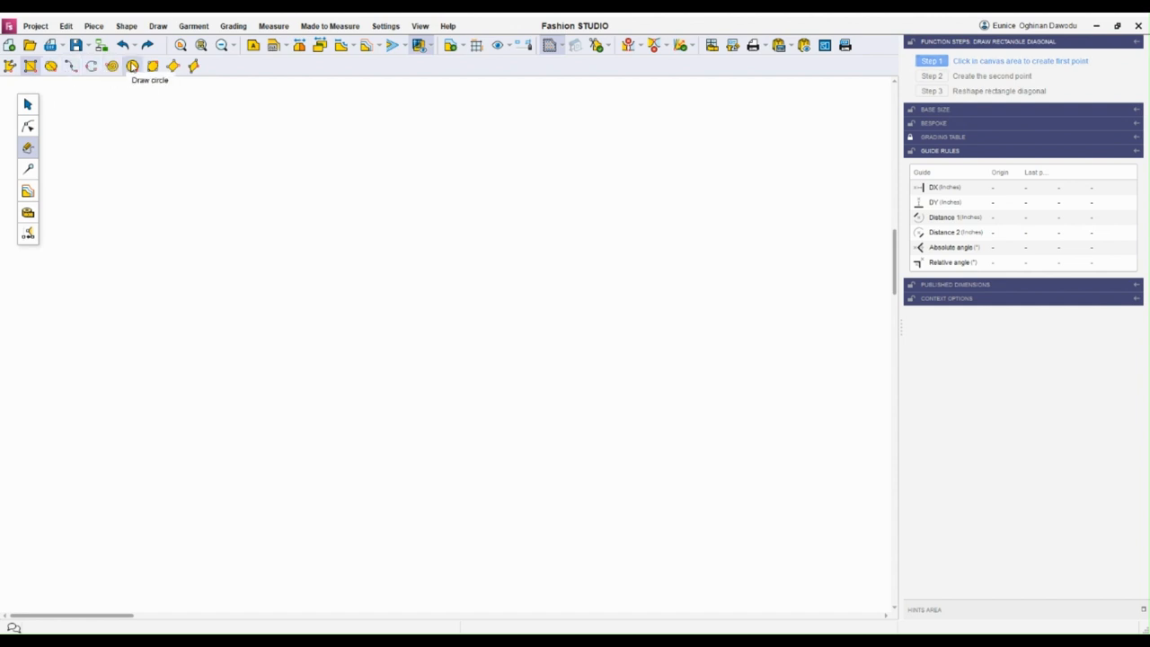
pyautogui.moveTo(152, 65)
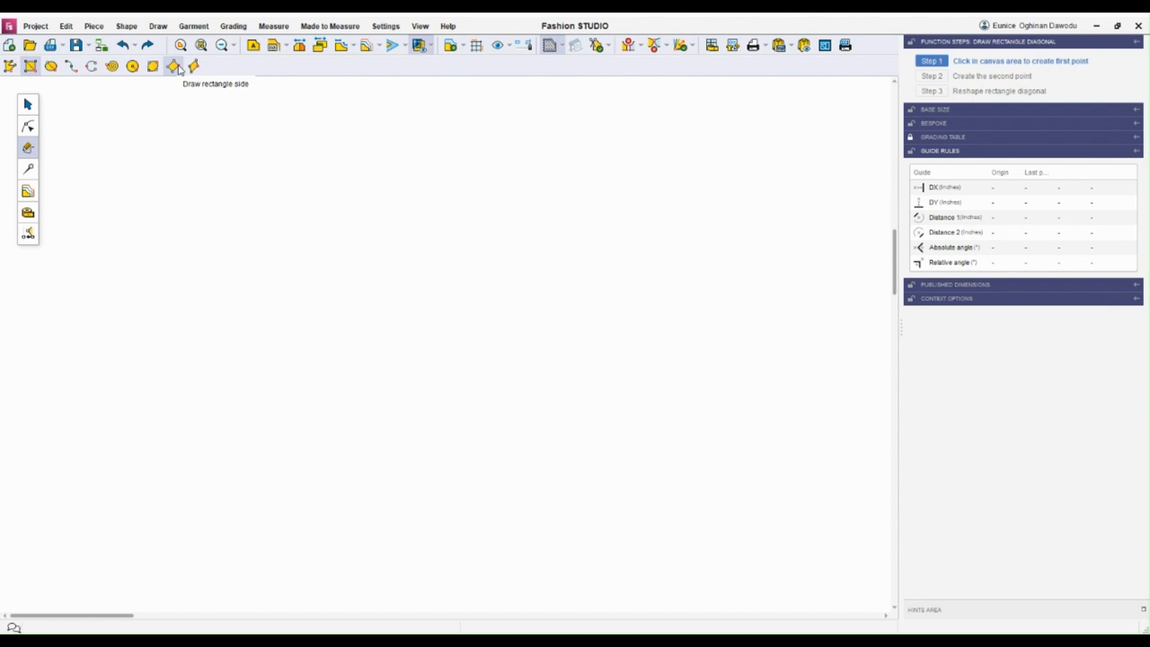
pyautogui.moveTo(193, 64)
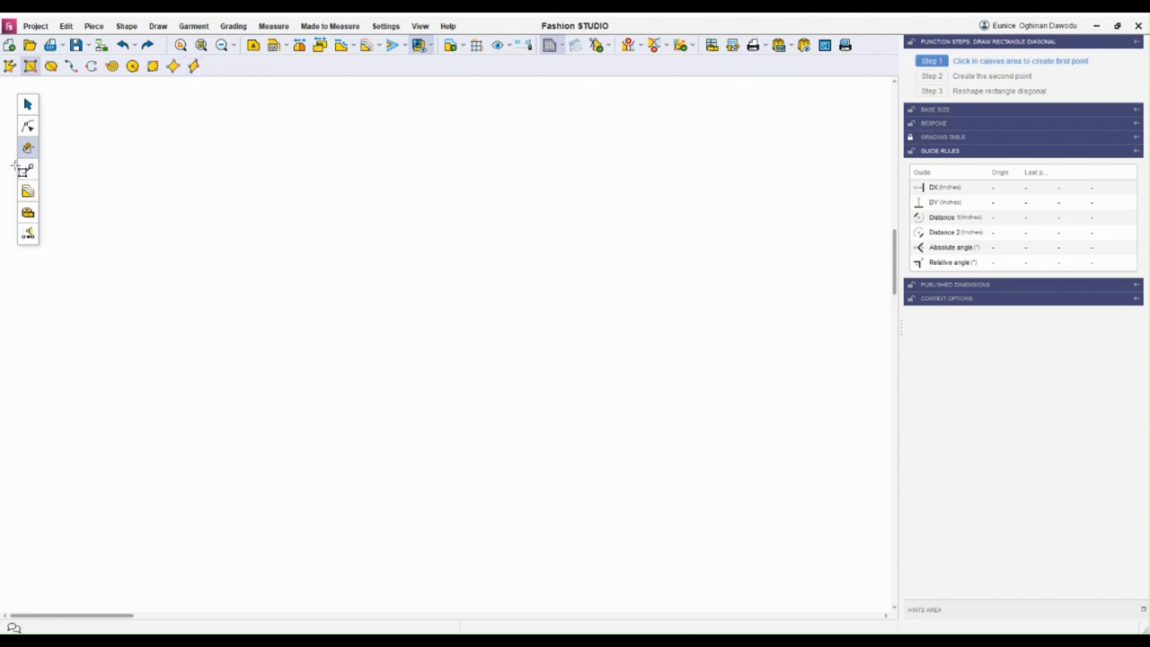
# Step: Switch to the Garment work mode and browse its tools before returning to Piece mode
pyautogui.click(29, 169)
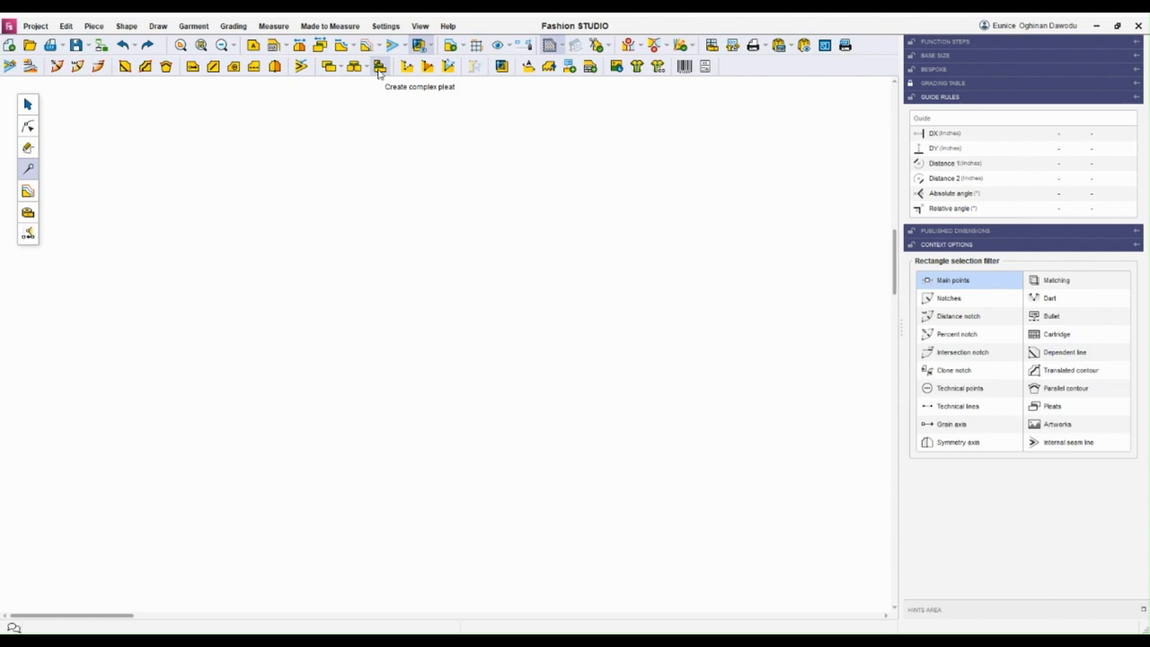
pyautogui.moveTo(525, 75)
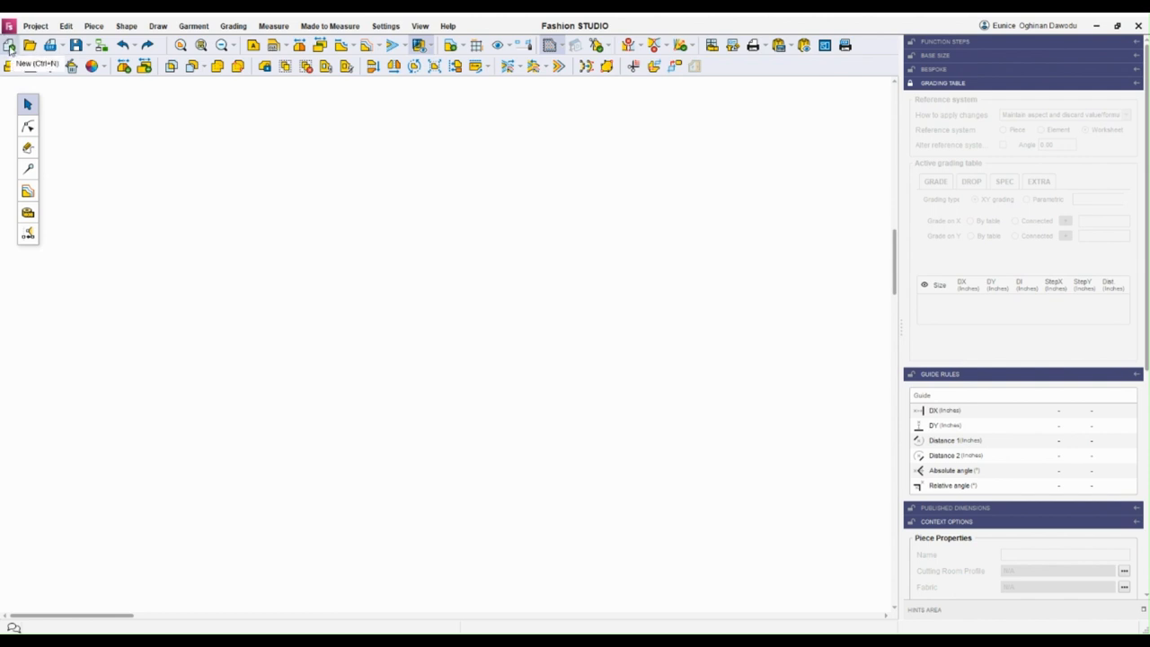
# Step: Close the current file, discarding it with Don't save, to start on a blank canvas
pyautogui.click(11, 45)
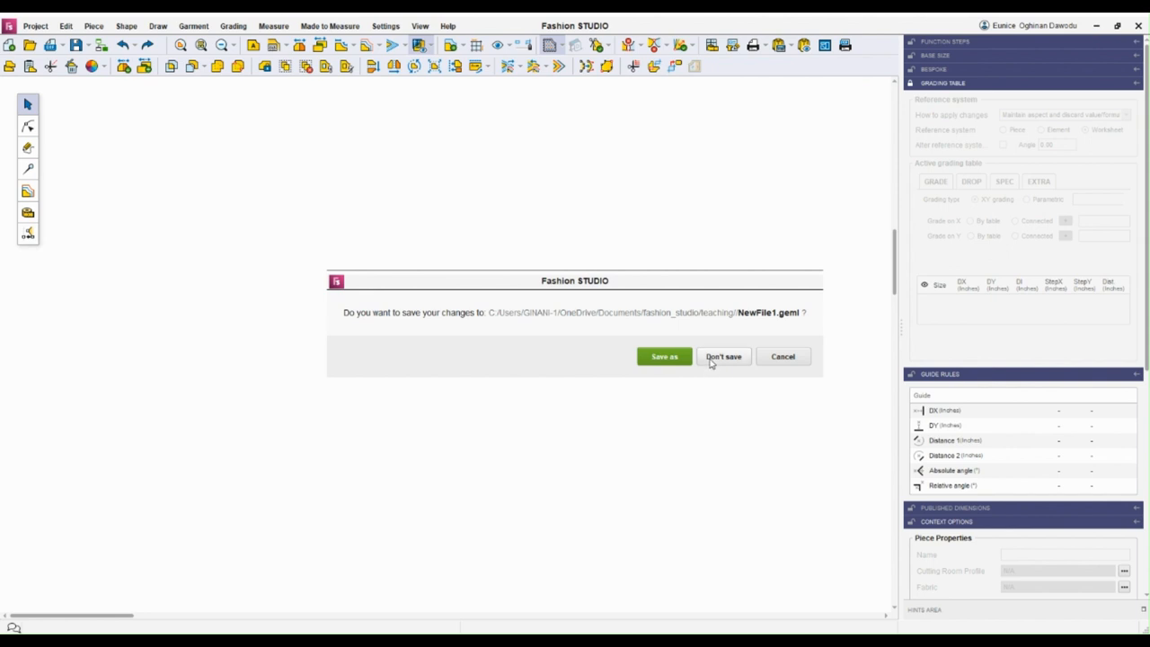
pyautogui.click(722, 355)
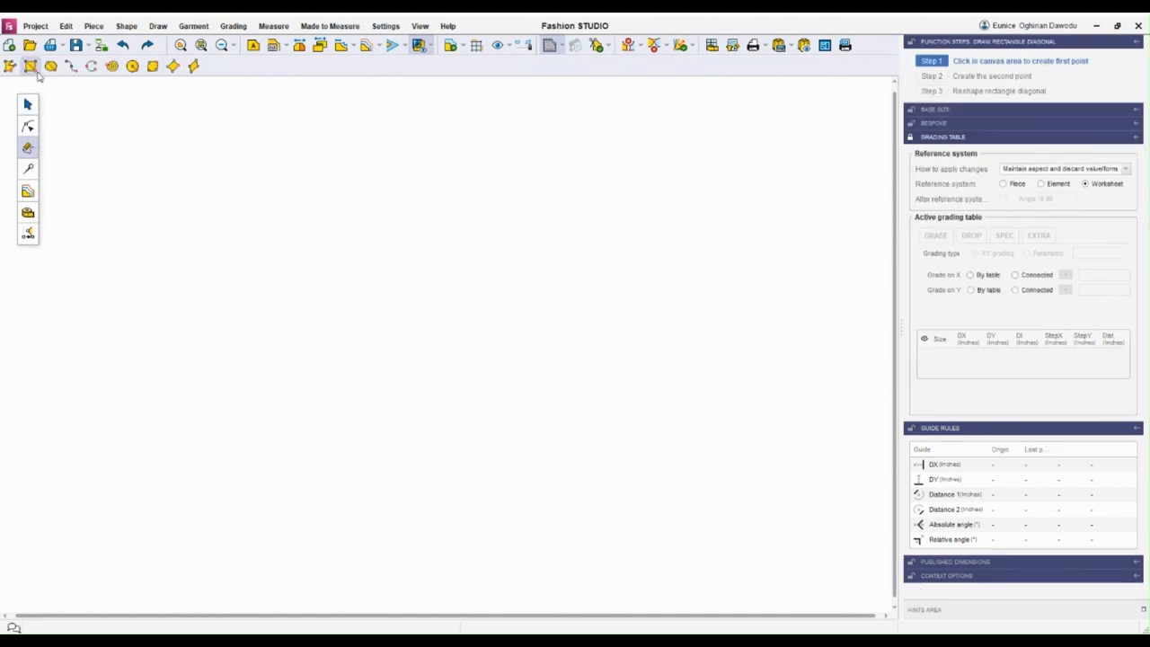
# Step: Draw and validate the first two rectangles from their diagonal corners
pyautogui.click(192, 114)
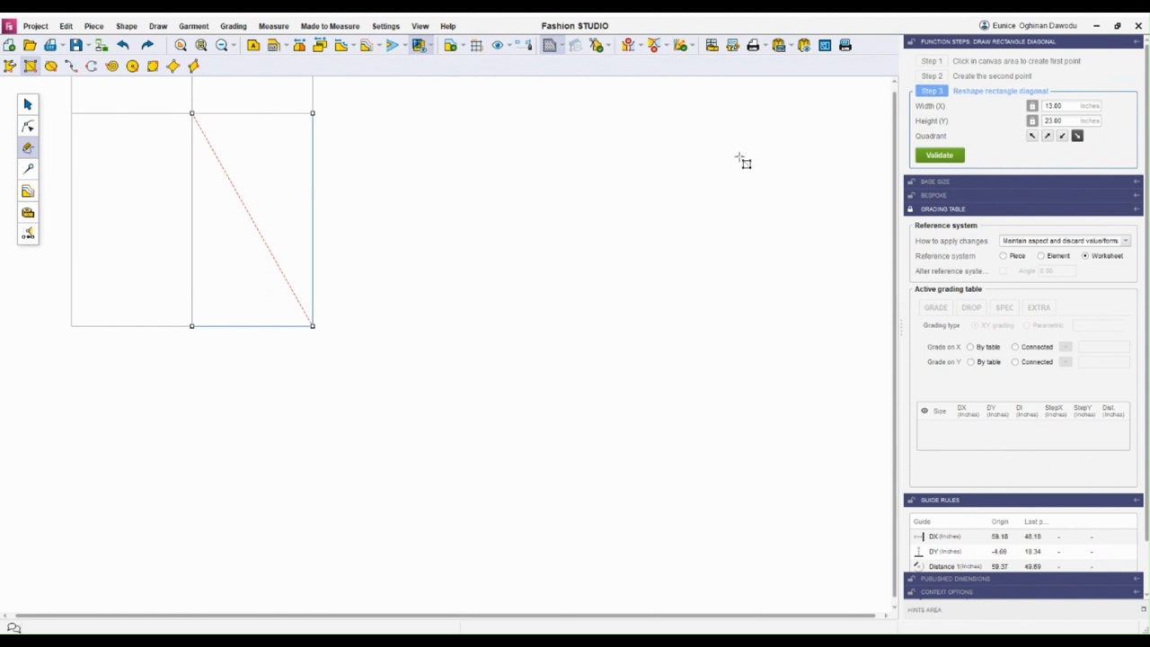
pyautogui.click(937, 155)
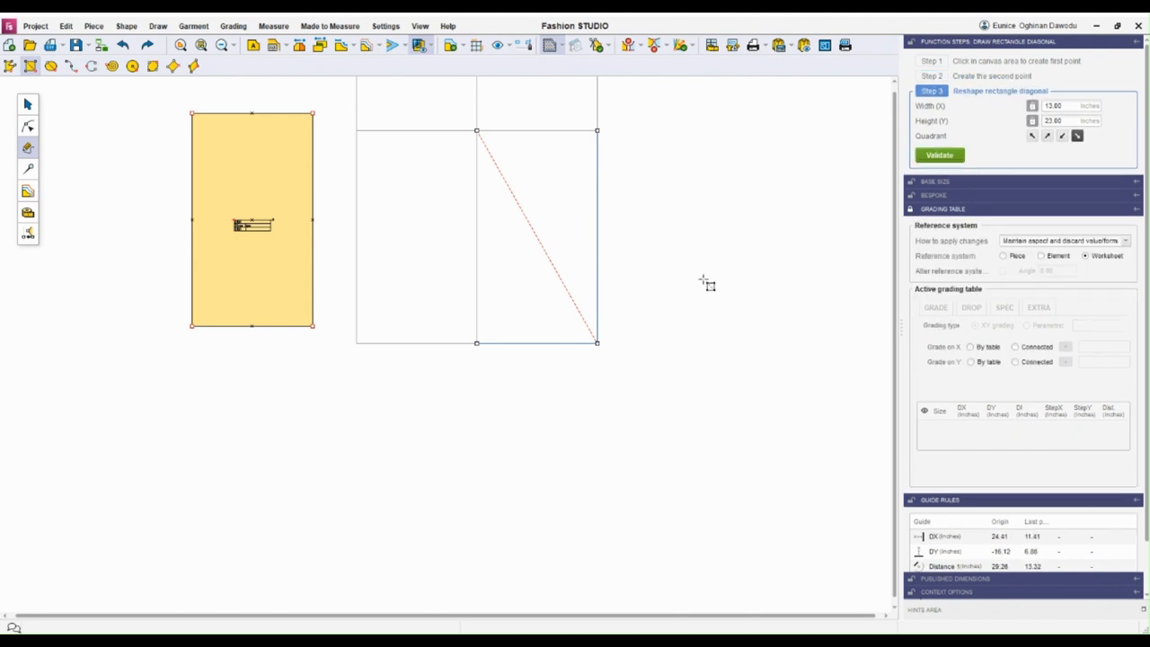
pyautogui.click(938, 154)
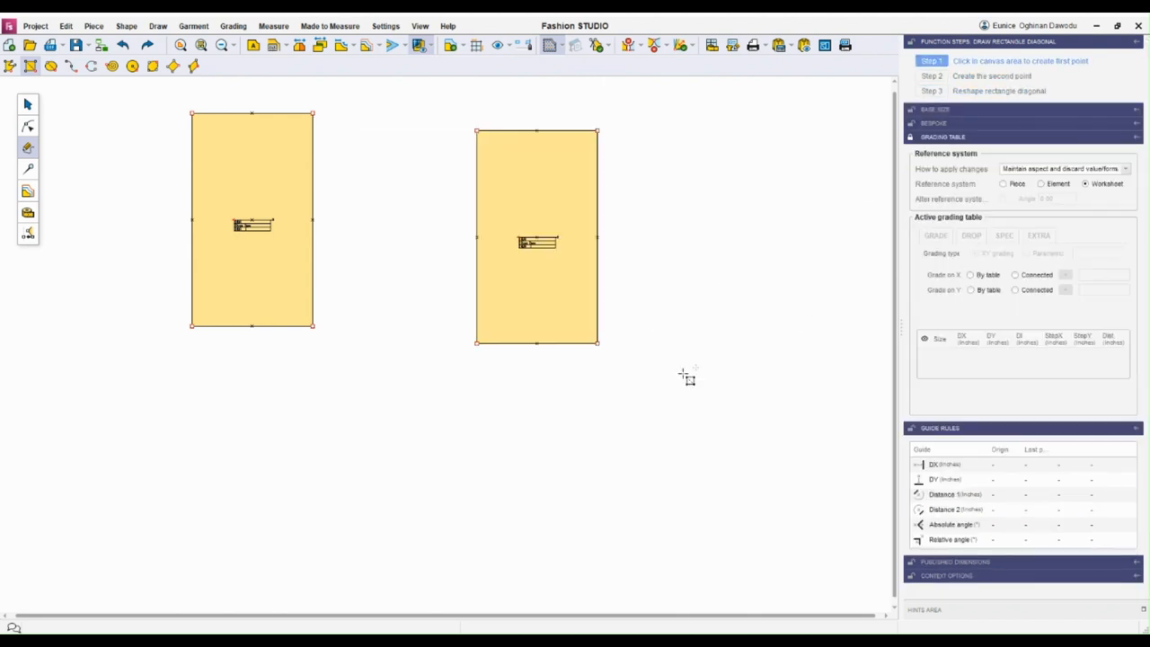
# Step: Draw a third rectangle and set its Width to 18 and Height to 25.00 before validating
pyautogui.click(672, 163)
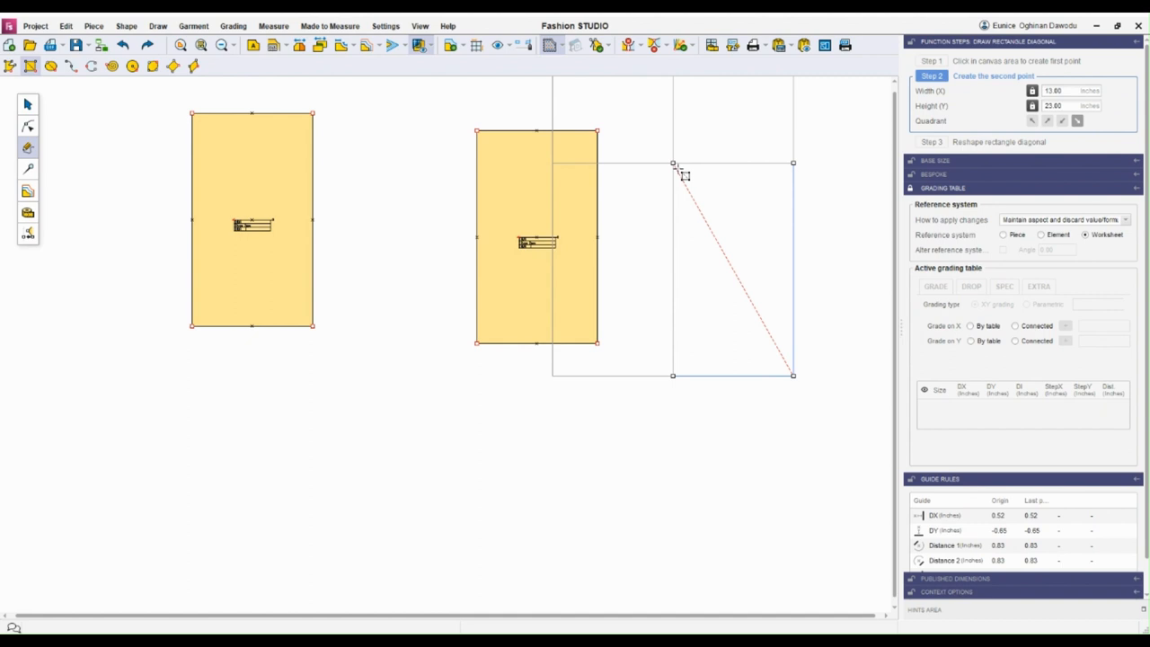
pyautogui.click(673, 161)
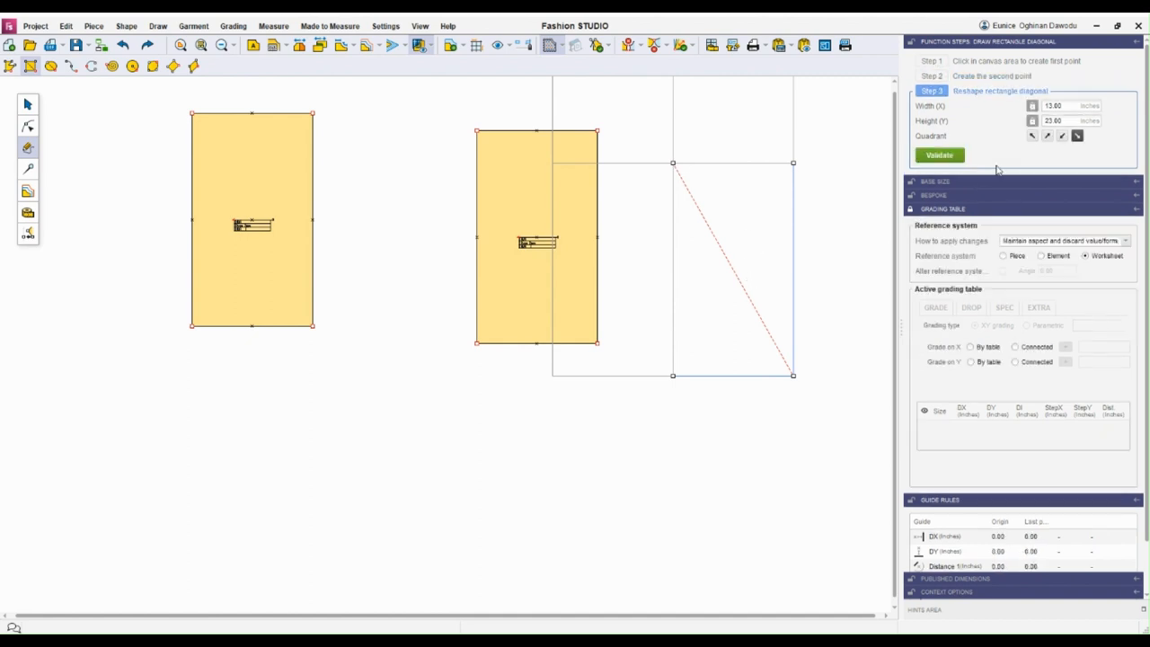
pyautogui.click(1060, 104)
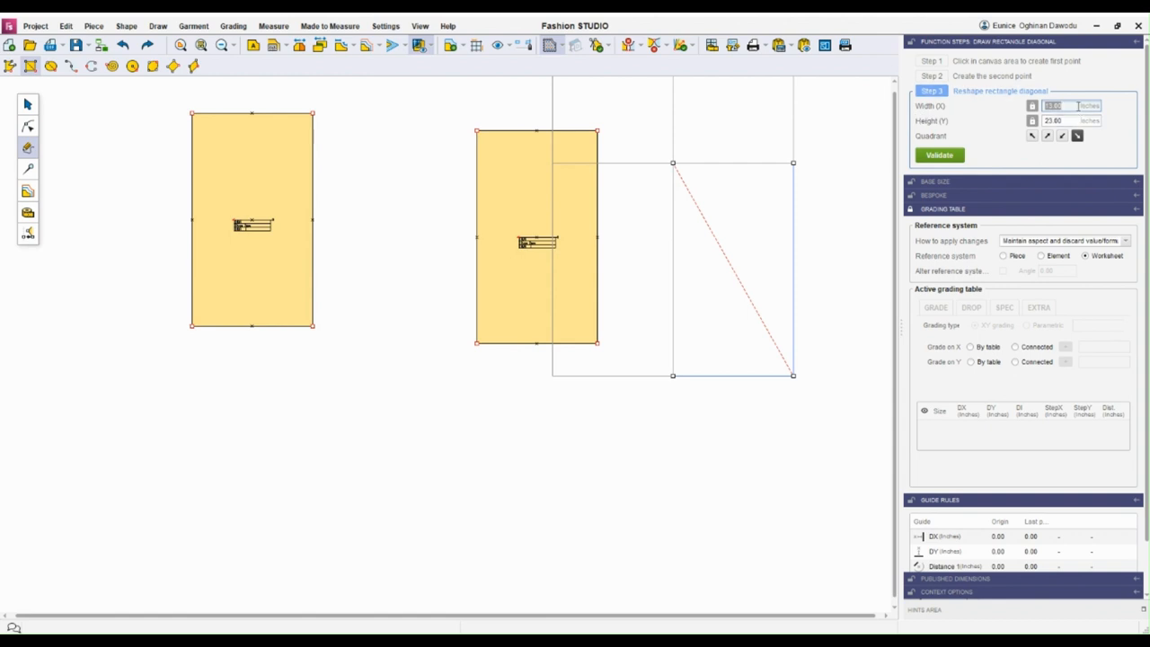
pyautogui.write('18')
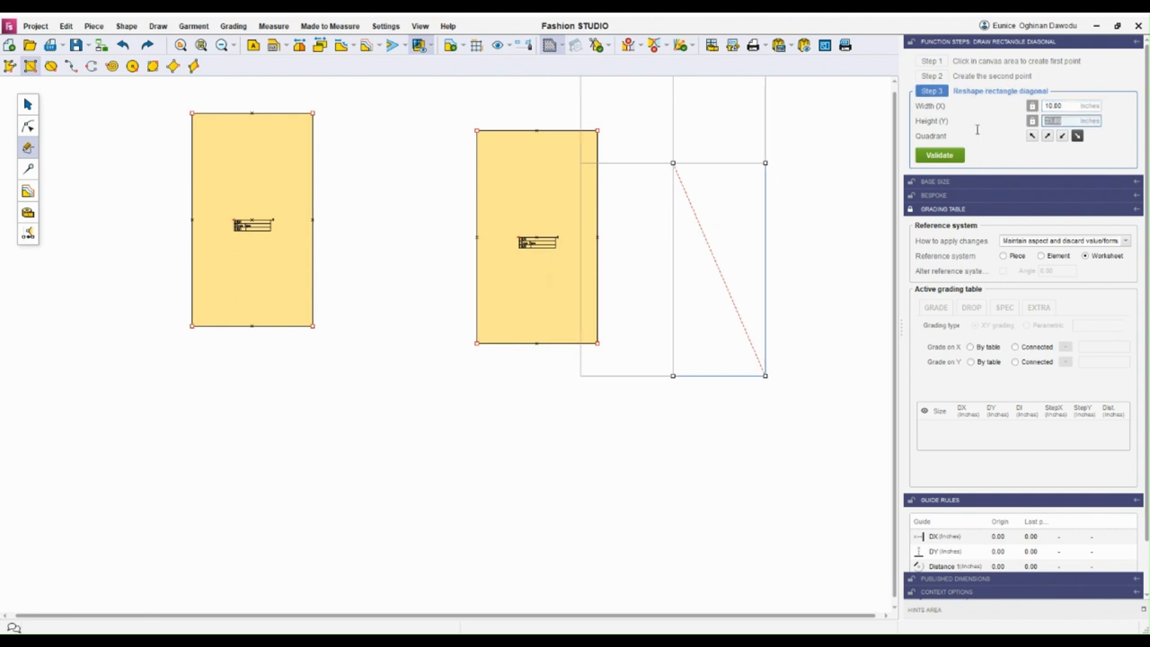
pyautogui.write('25.00')
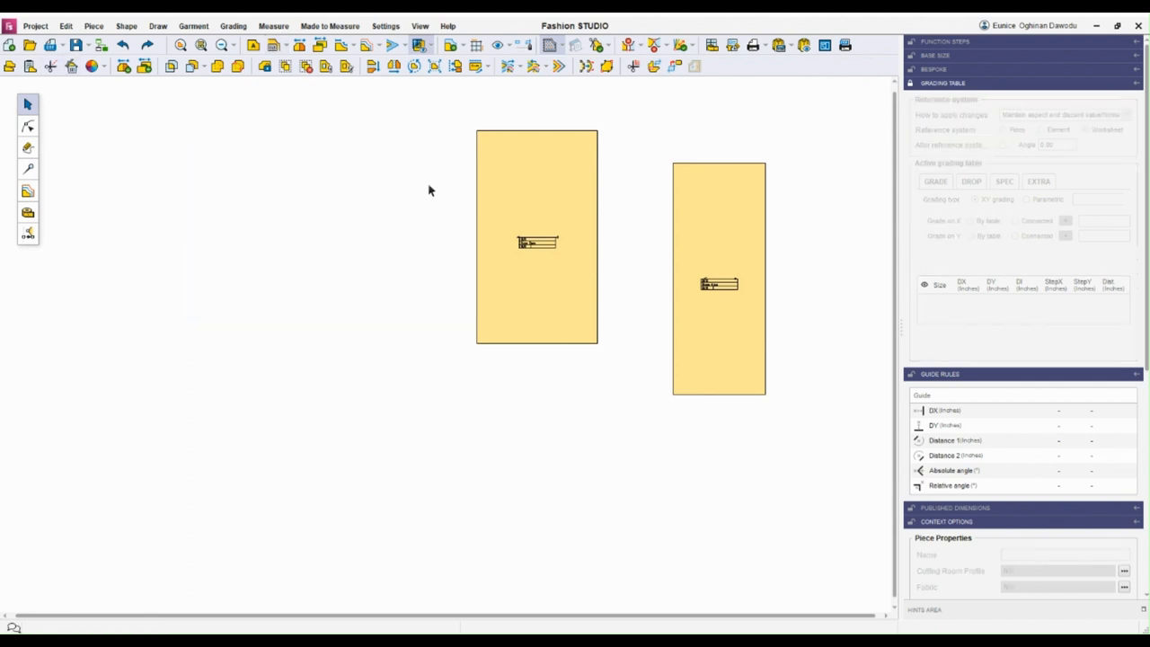
# Step: Remove the other piece and fit the tall narrow piece into view with Zoom all (F3)
pyautogui.click(535, 237)
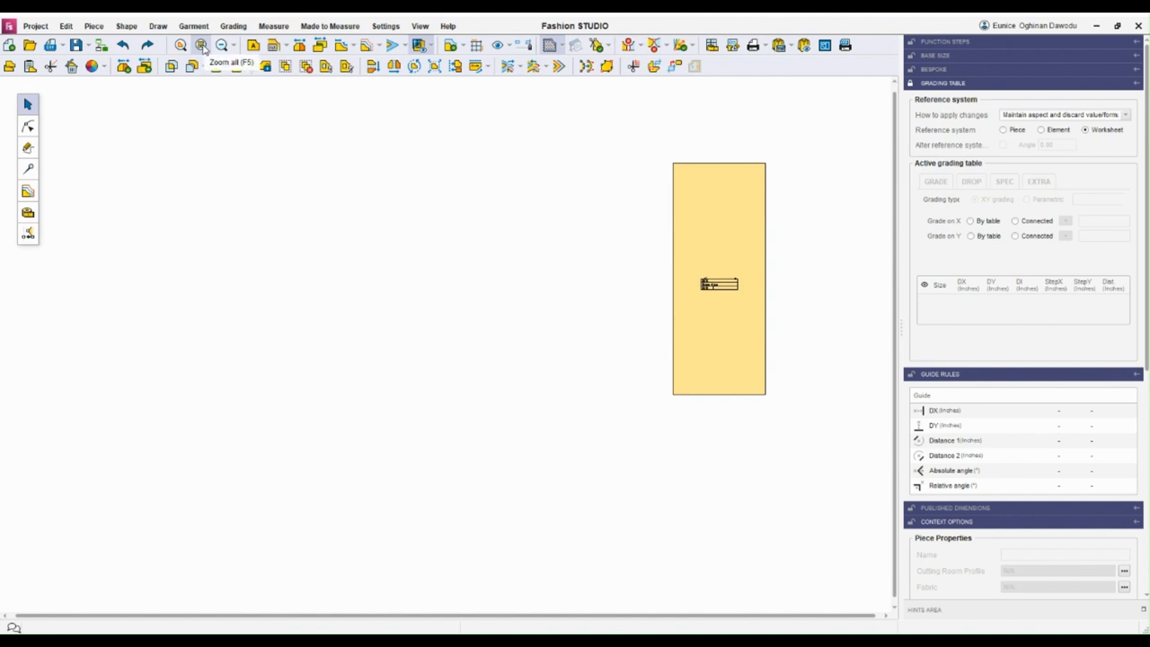
pyautogui.click(201, 45)
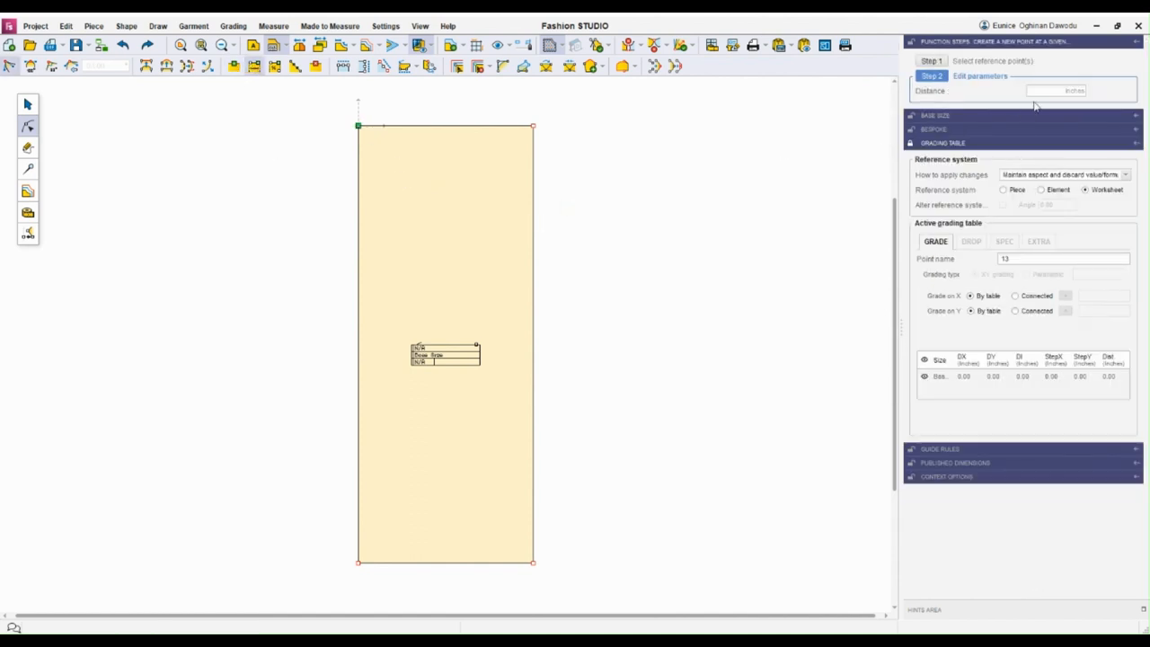
# Step: Create a point at distance 3 from the top-left corner and another partway down the left edge
pyautogui.click(1057, 90)
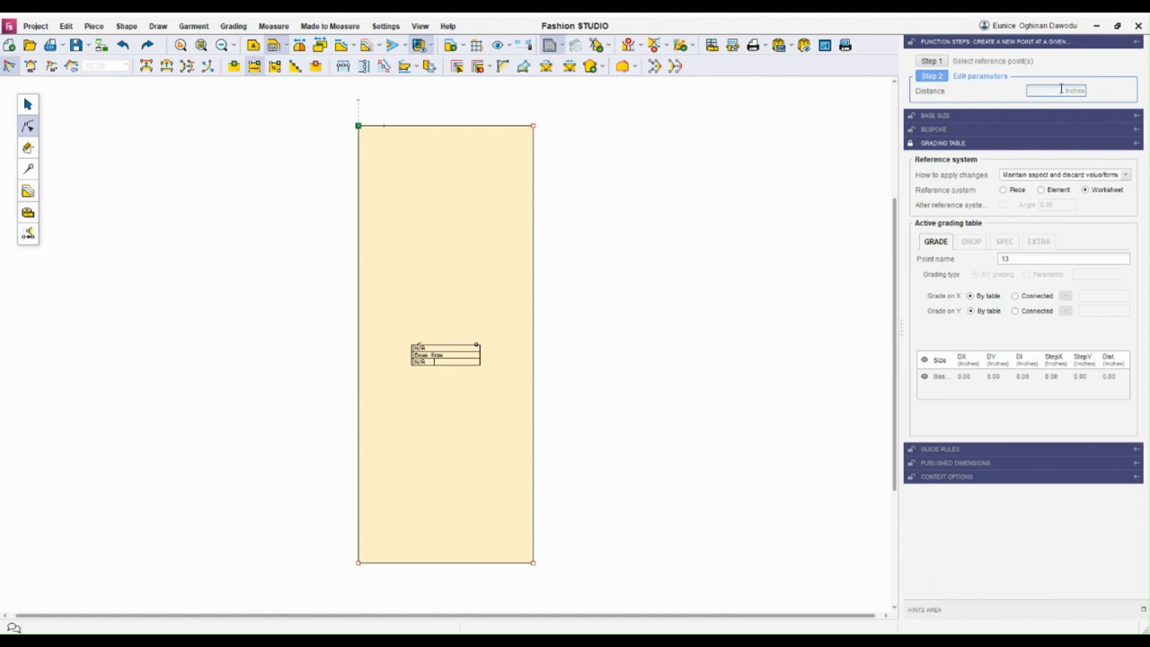
pyautogui.write('3')
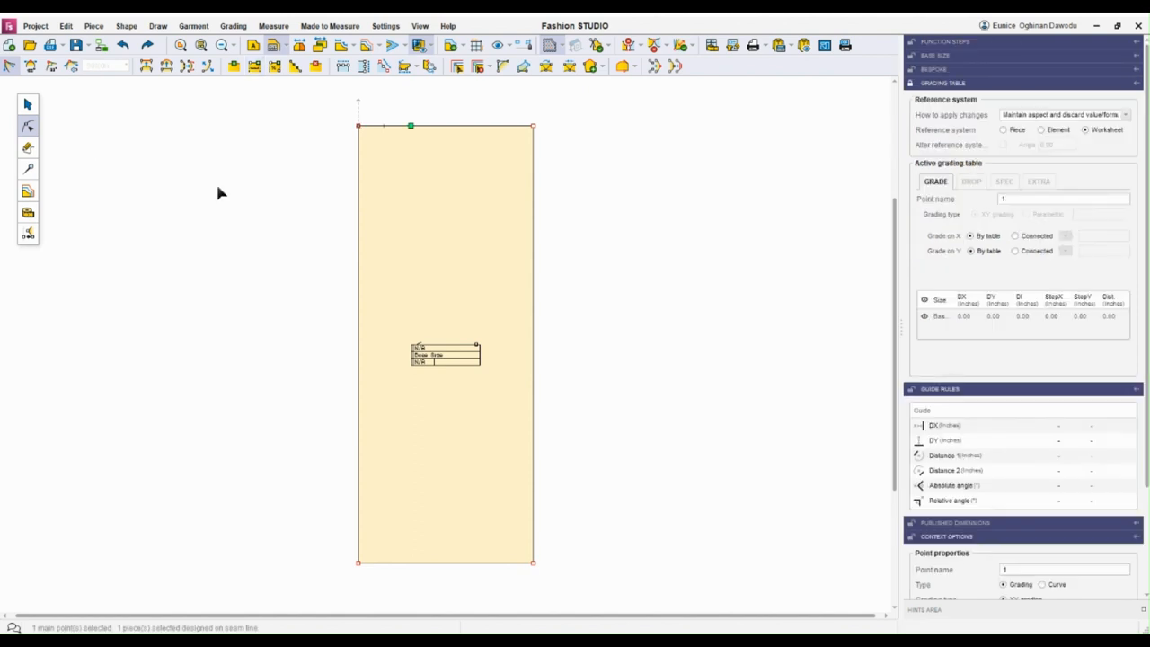
pyautogui.moveTo(413, 124)
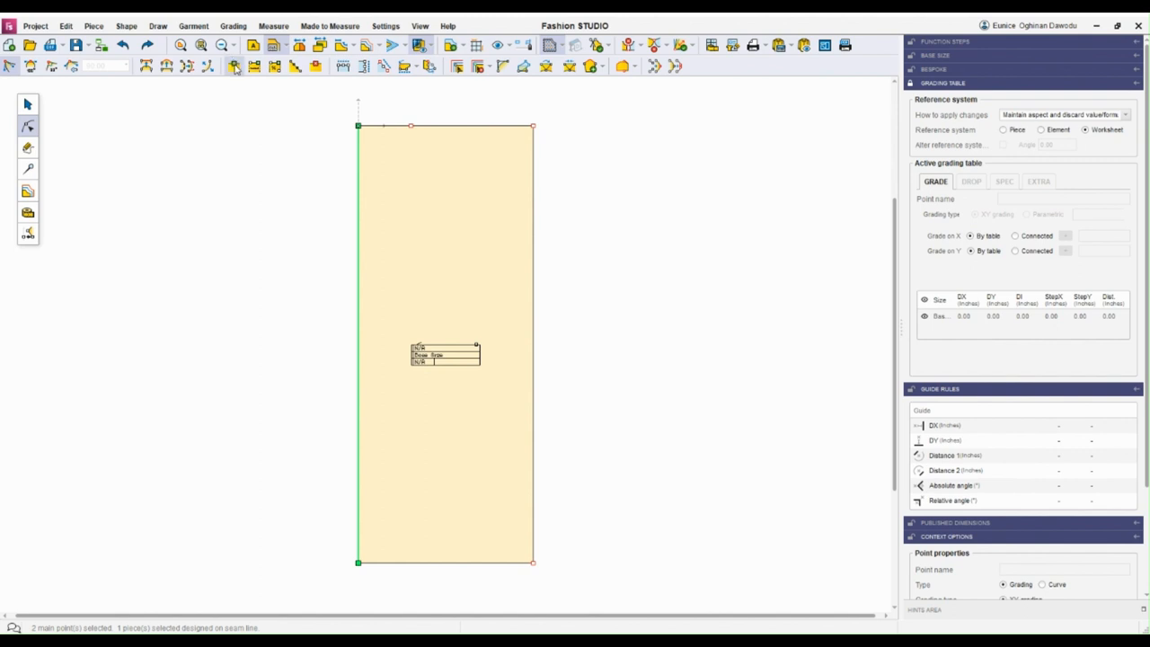
pyautogui.click(360, 258)
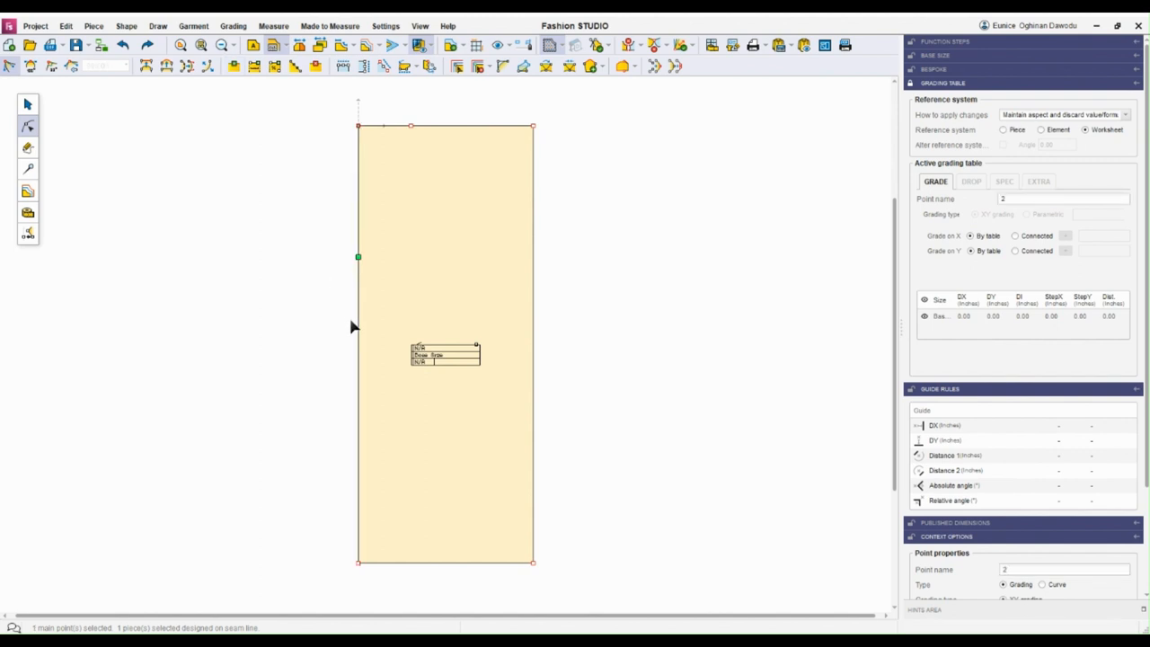
pyautogui.moveTo(294, 130)
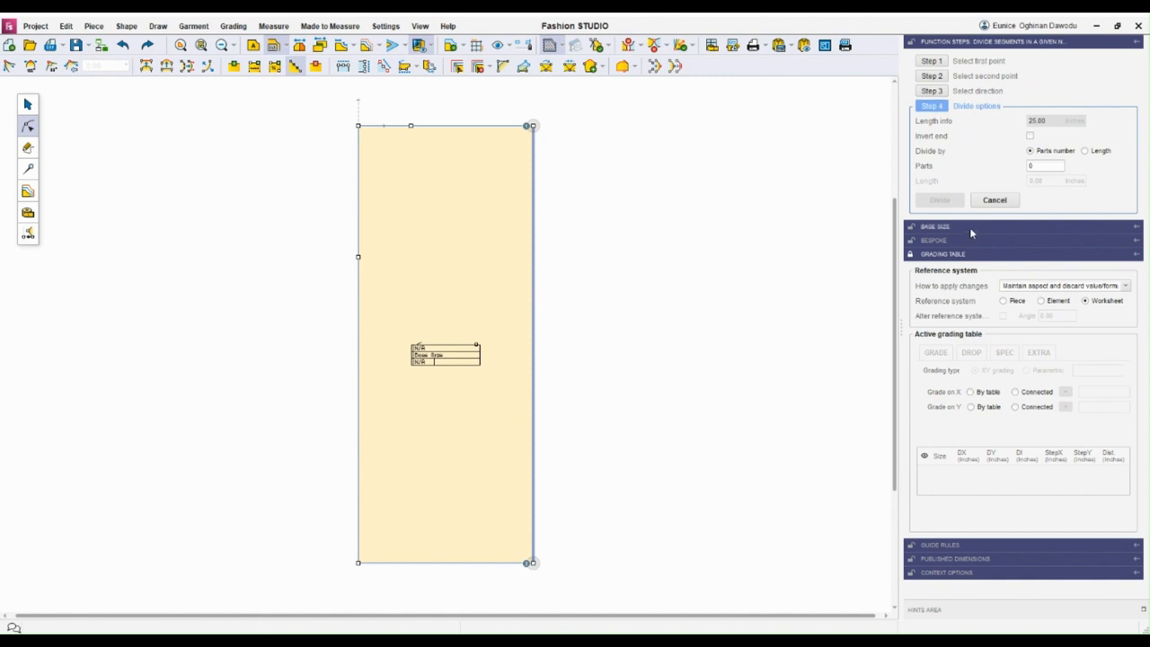
# Step: Divide the right edge into 4 equal parts and validate
pyautogui.click(1045, 165)
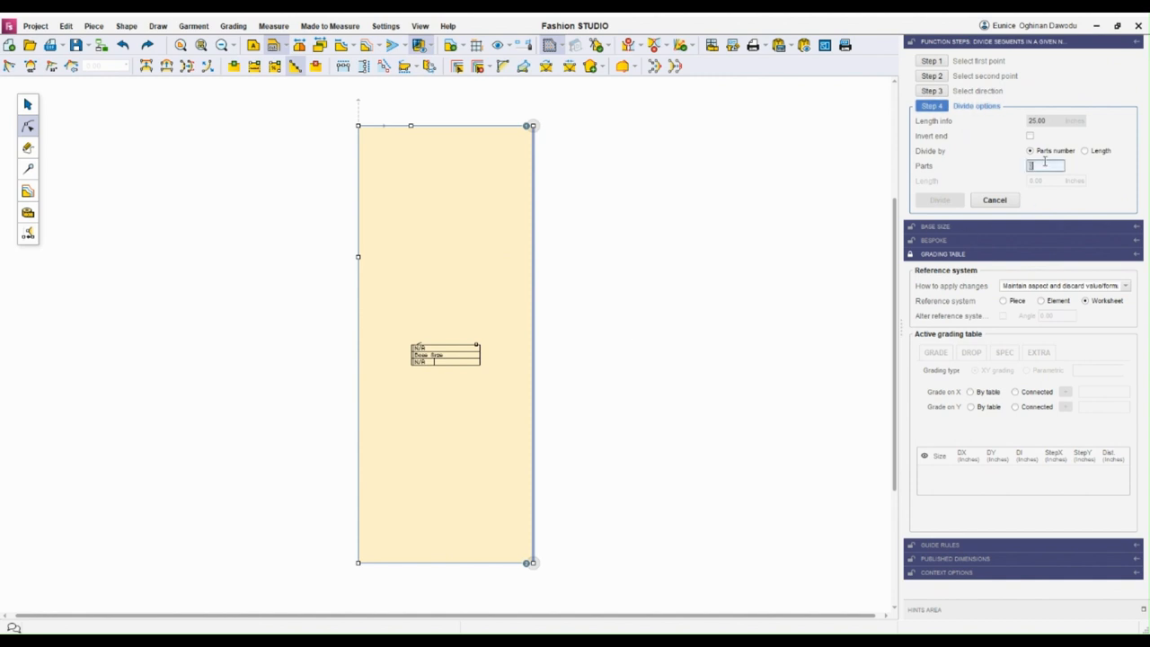
pyautogui.write('4')
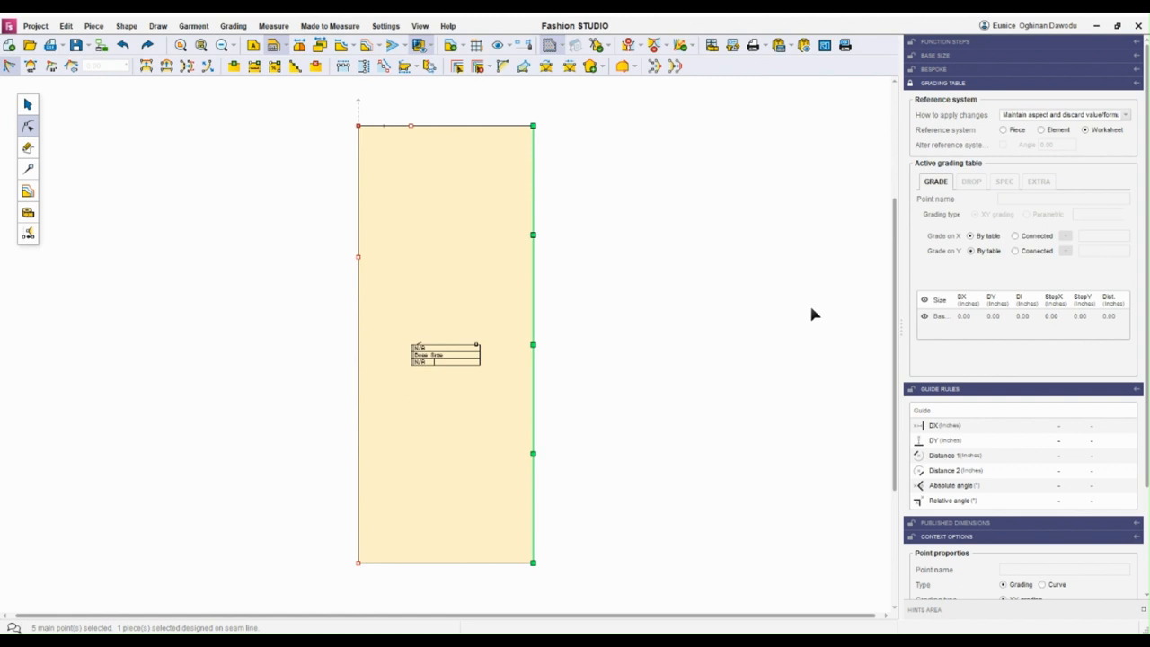
pyautogui.moveTo(453, 566)
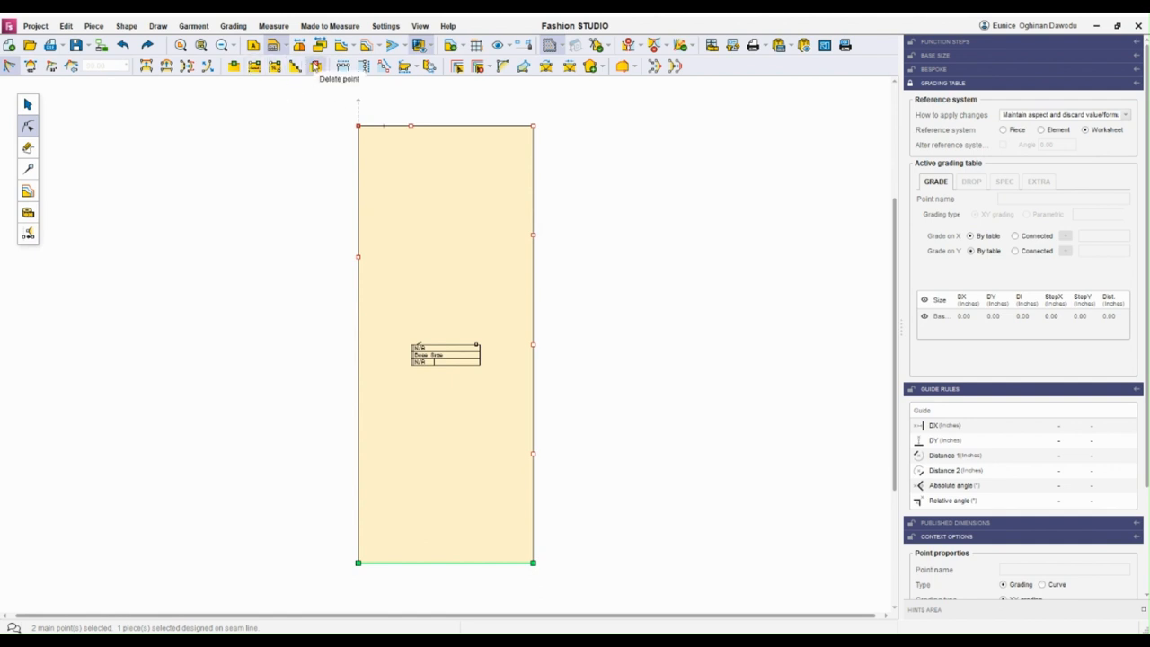
# Step: Delete the top-left corner point, leaving a slanted edge, and select the short top edge beside it
pyautogui.click(360, 126)
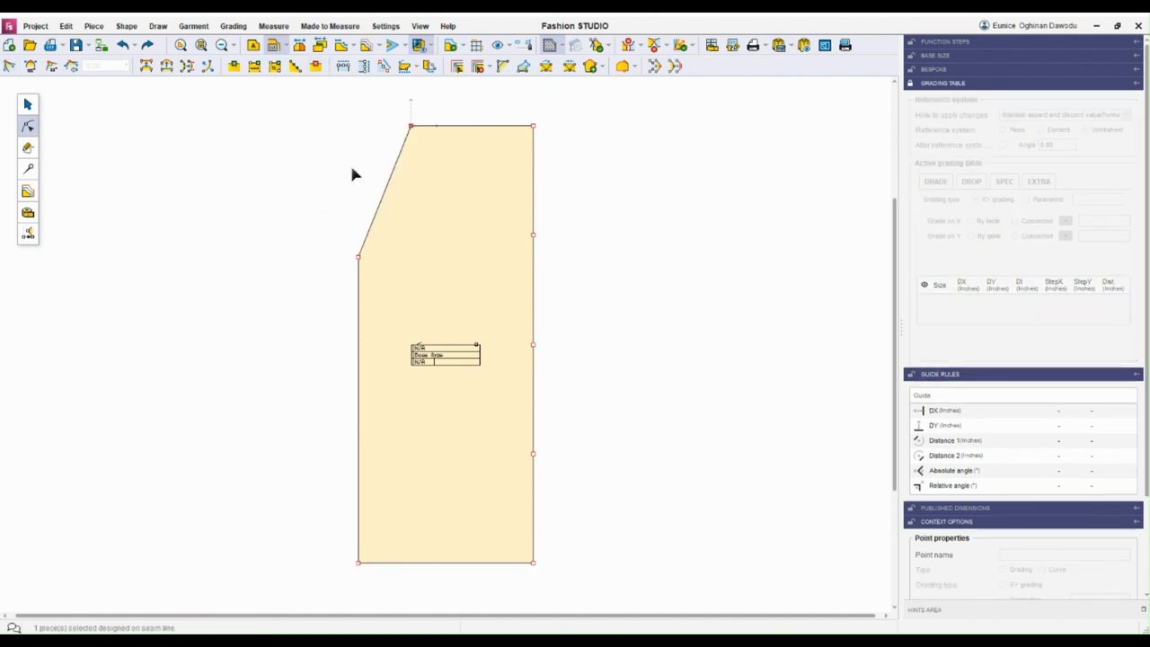
pyautogui.click(417, 128)
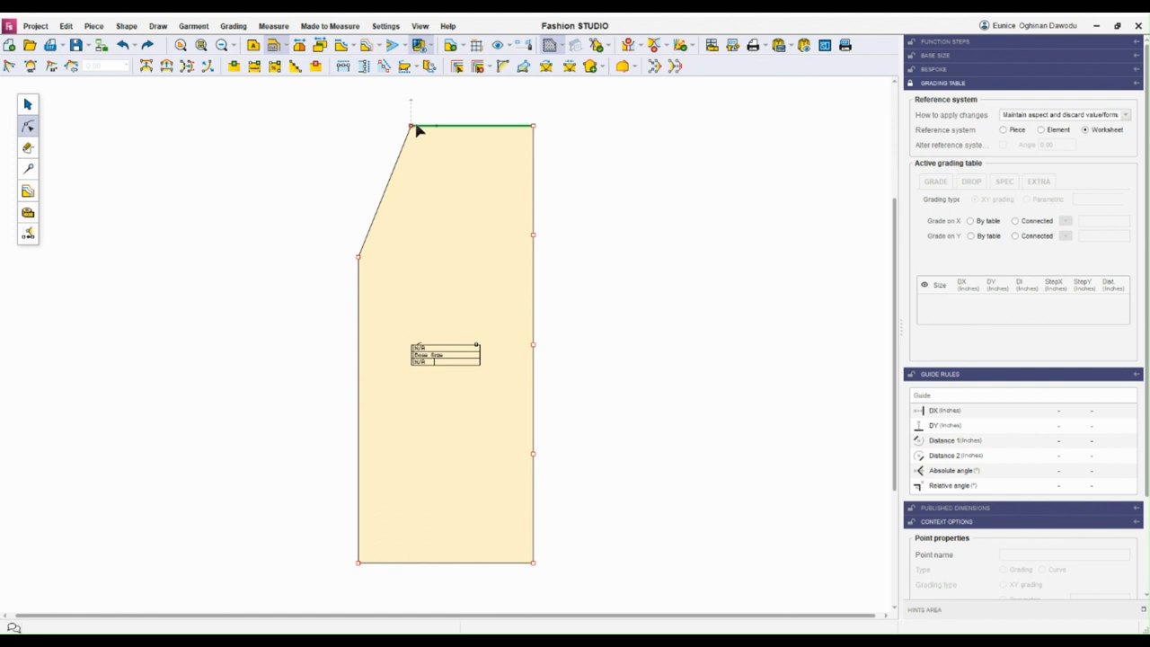